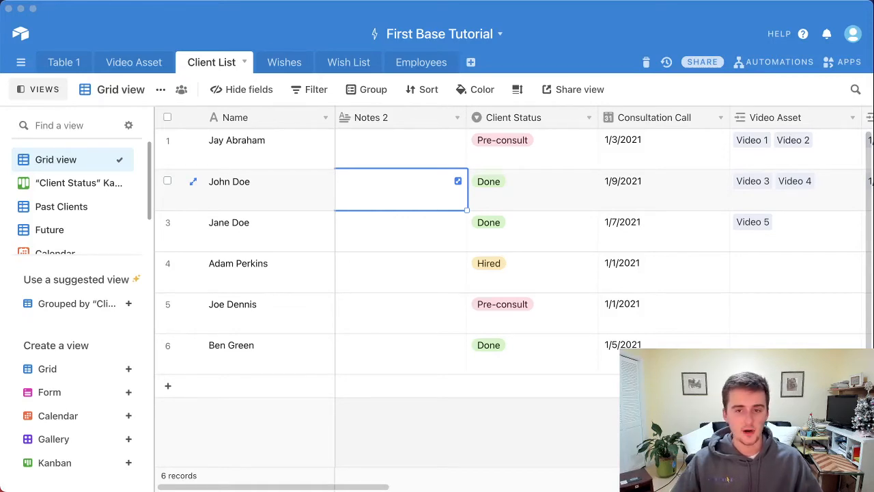
{"action": "mouse_move", "coordinate": [396, 19]}
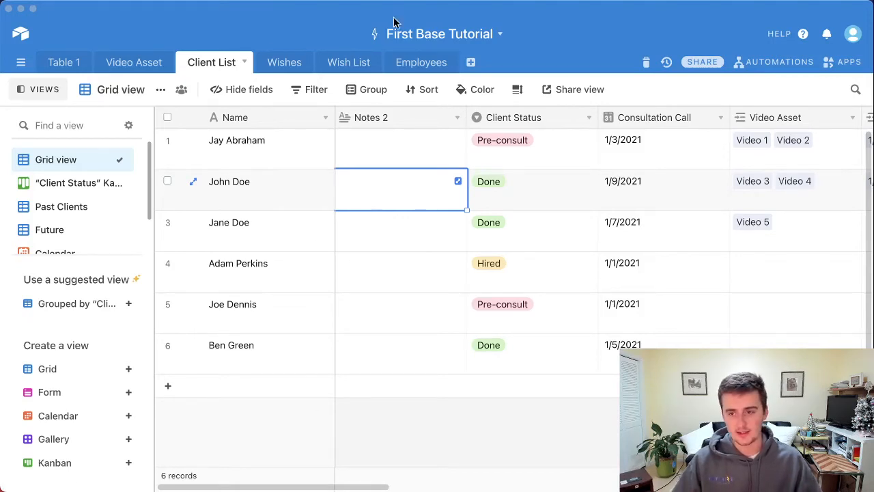
Bring up the add-table menu next to the Client List tab
{"action": "left_click", "coordinate": [470, 63]}
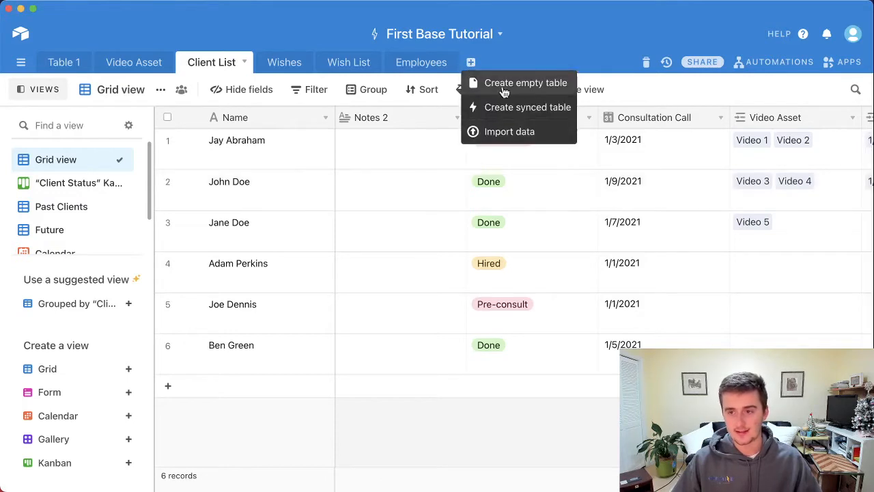
{"action": "mouse_move", "coordinate": [475, 83]}
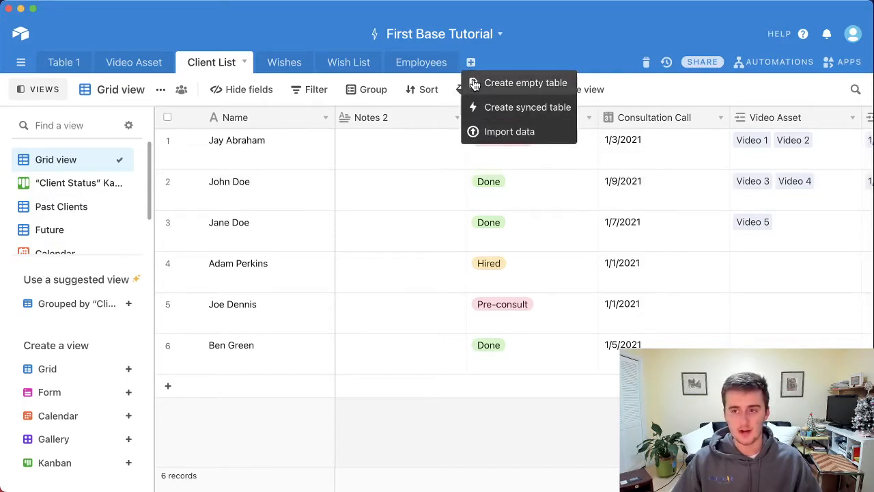
{"action": "mouse_move", "coordinate": [485, 138]}
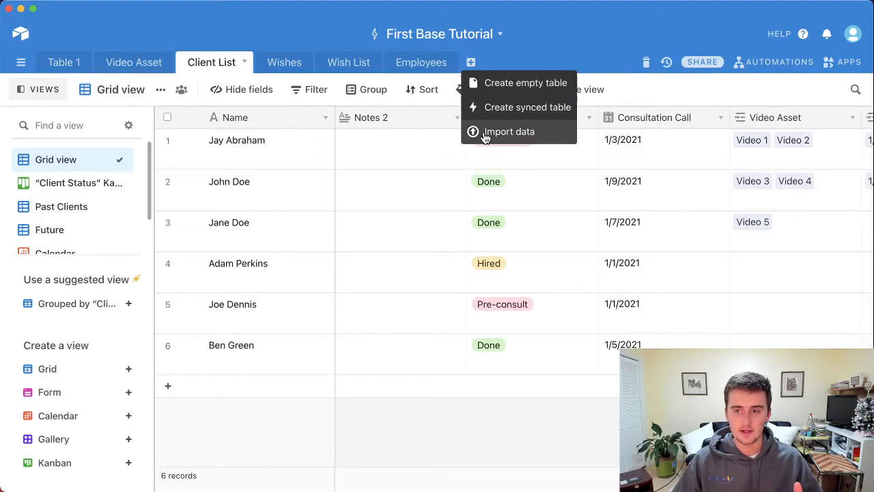
Review the Import data sources, dismiss them and return to the bases home
{"action": "left_click", "coordinate": [508, 131]}
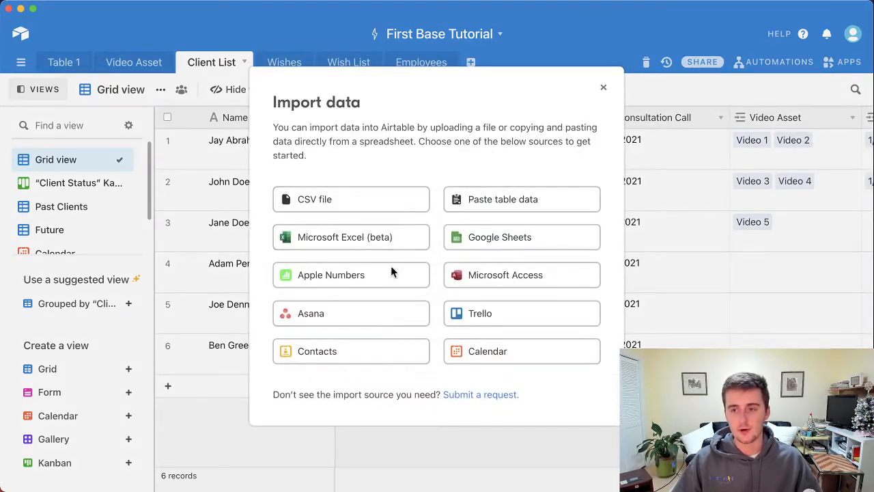
{"action": "mouse_move", "coordinate": [358, 204]}
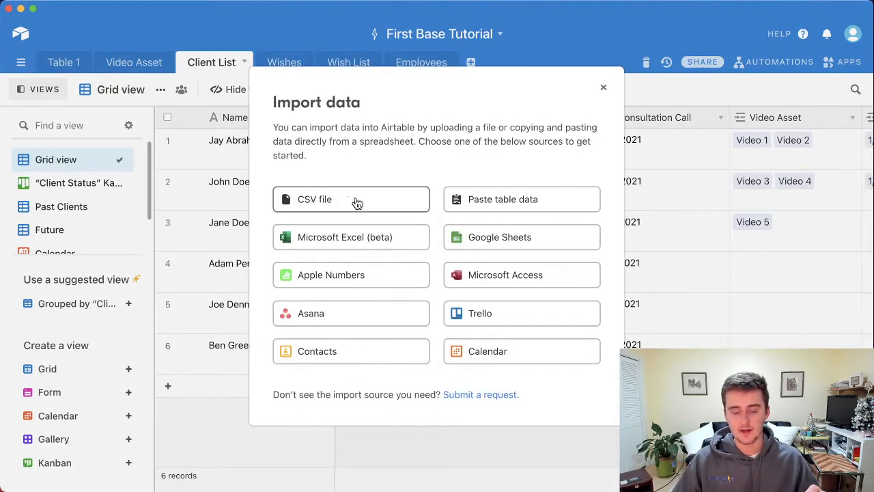
{"action": "mouse_move", "coordinate": [403, 286]}
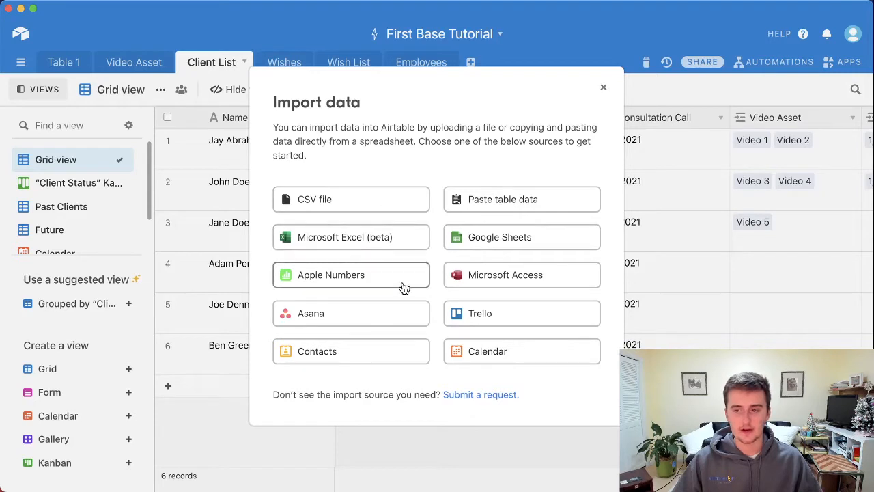
{"action": "mouse_move", "coordinate": [385, 325]}
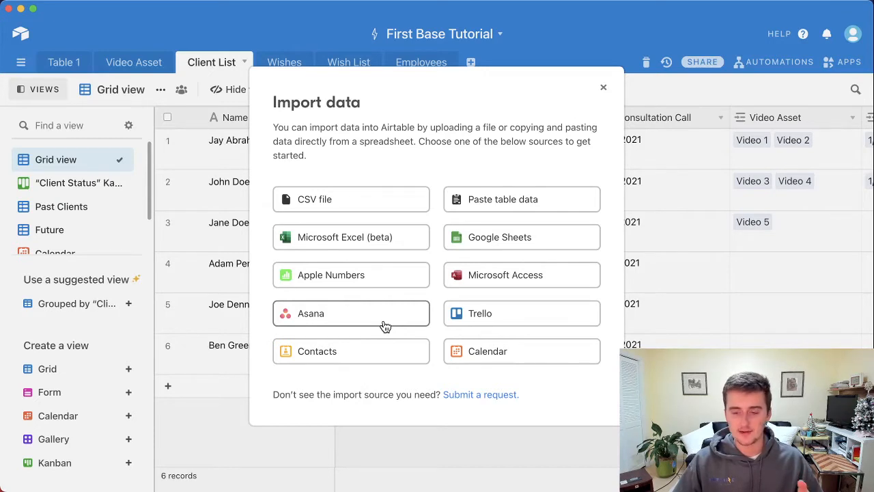
{"action": "left_click", "coordinate": [604, 88]}
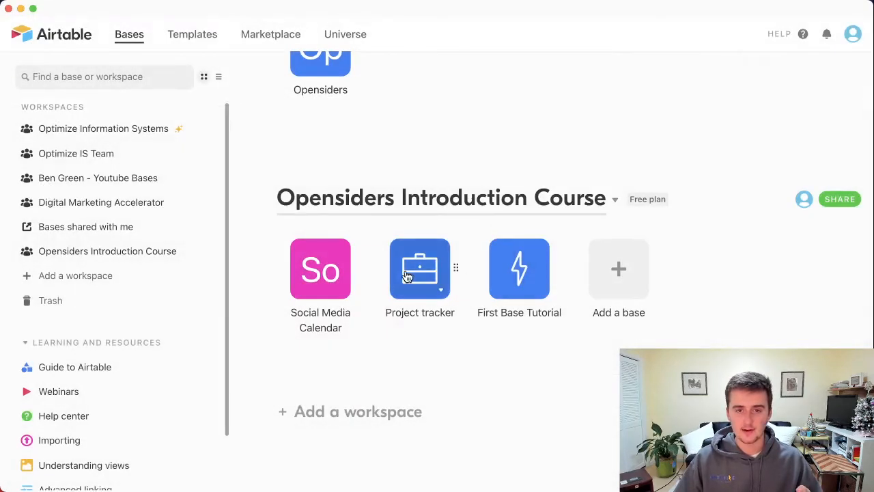
Enter the Project tracker Clients table and peek at the CUBE Systems Corporation record
{"action": "left_click", "coordinate": [420, 268]}
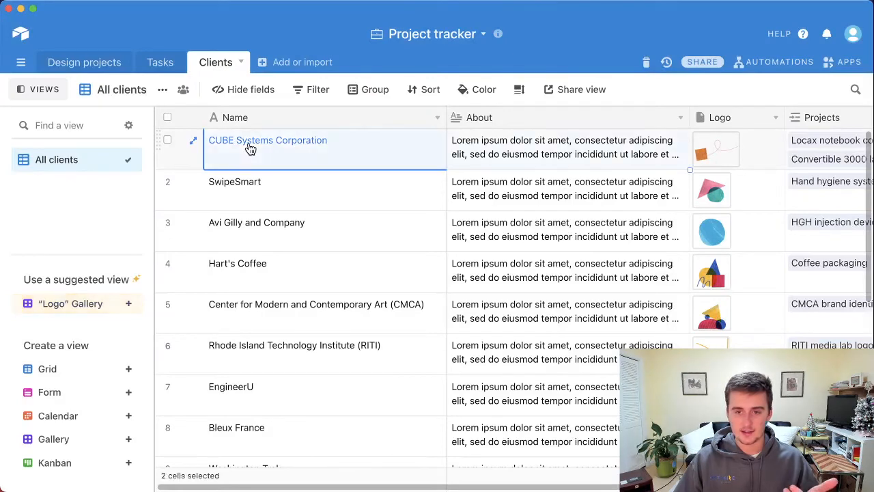
{"action": "scroll", "scroll_direction": "down", "scroll_amount": 3}
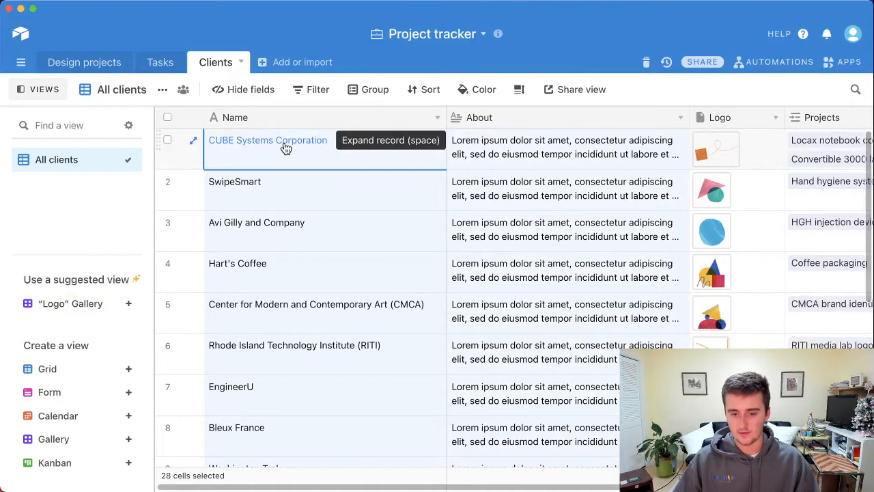
{"action": "left_click", "coordinate": [194, 140]}
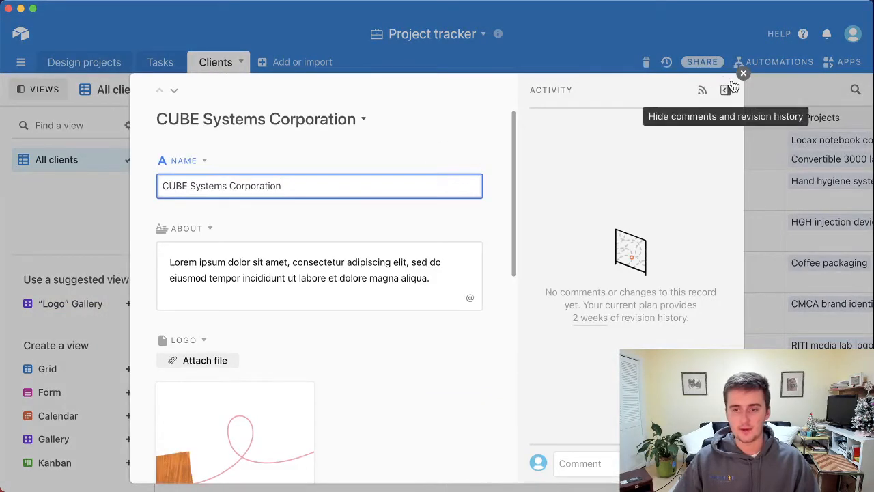
{"action": "left_click", "coordinate": [743, 74]}
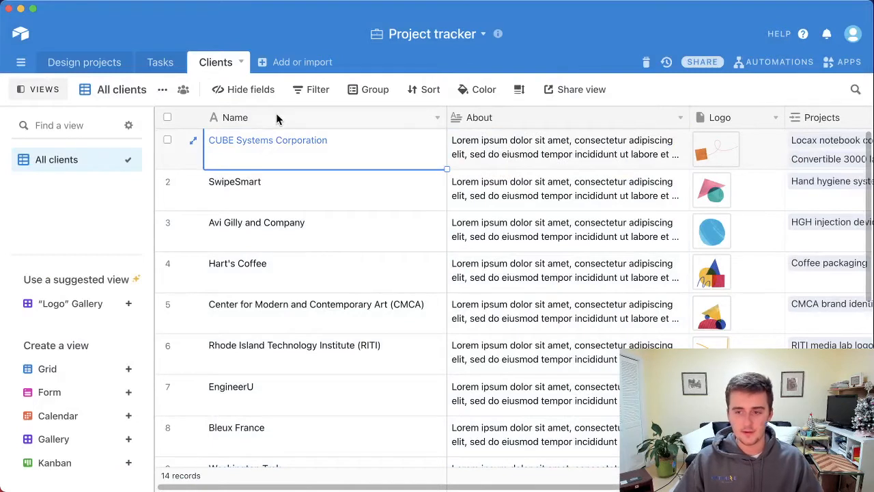
{"action": "mouse_move", "coordinate": [491, 158]}
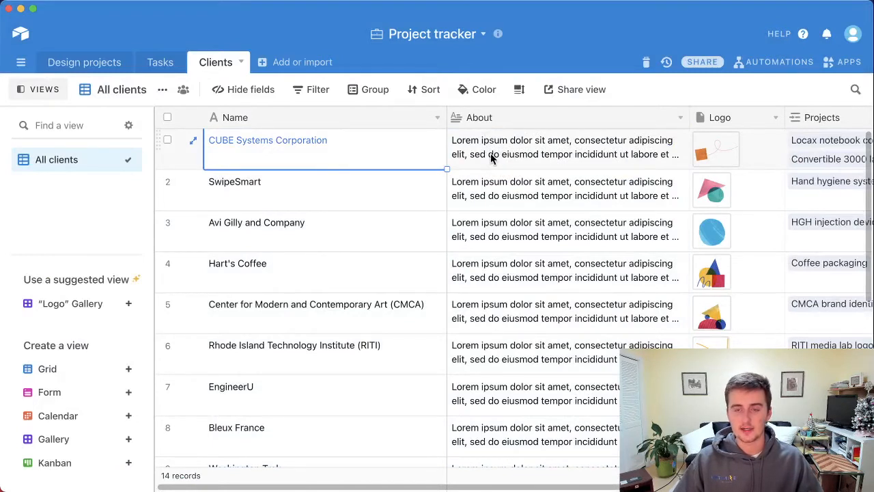
{"action": "mouse_move", "coordinate": [322, 156]}
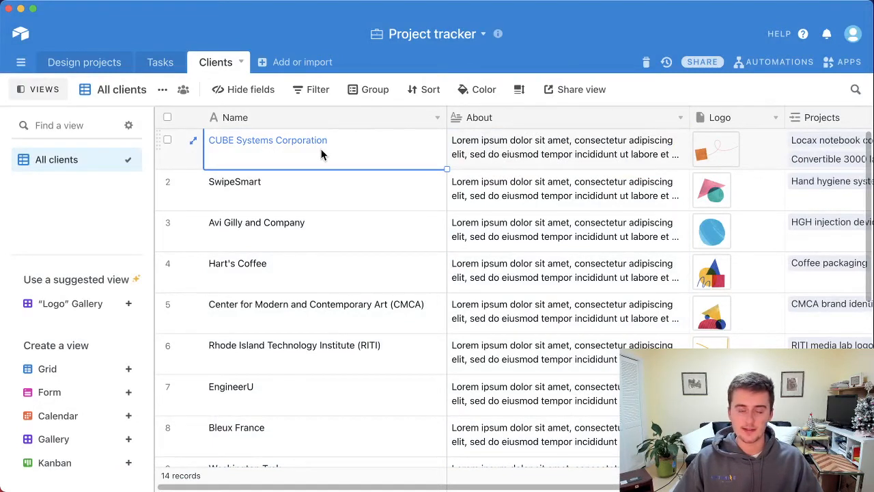
{"action": "mouse_move", "coordinate": [467, 159]}
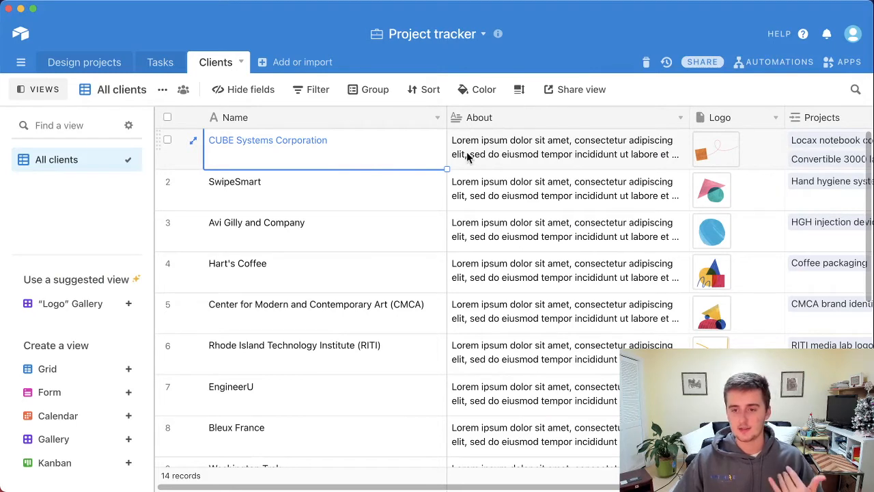
{"action": "mouse_move", "coordinate": [306, 150]}
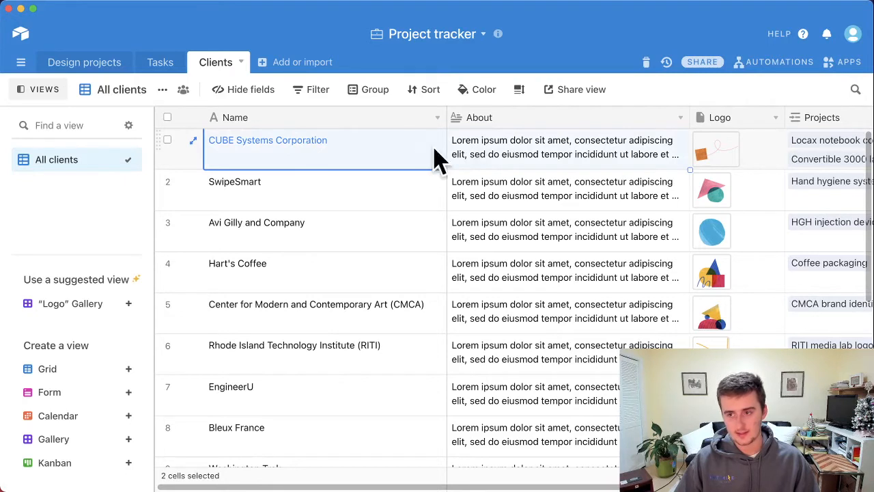
{"action": "mouse_move", "coordinate": [383, 158]}
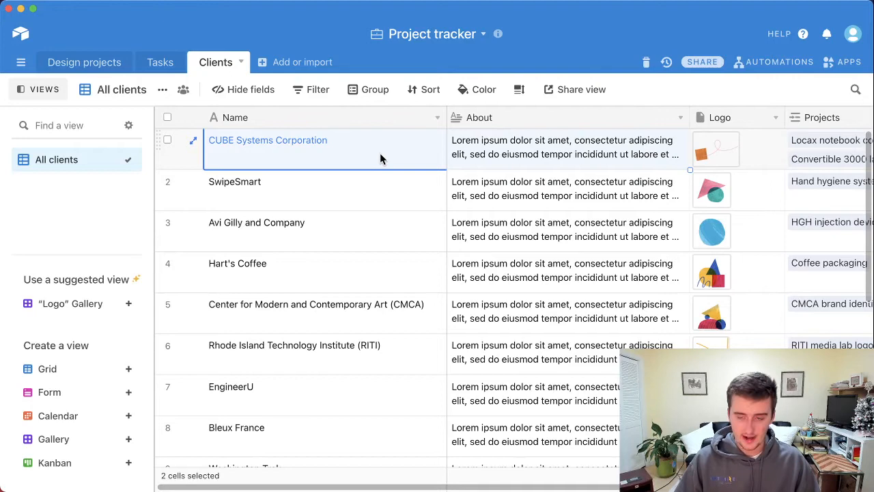
Copy the Name and About cells of all 14 client records
{"action": "scroll", "scroll_direction": "down", "scroll_amount": 3}
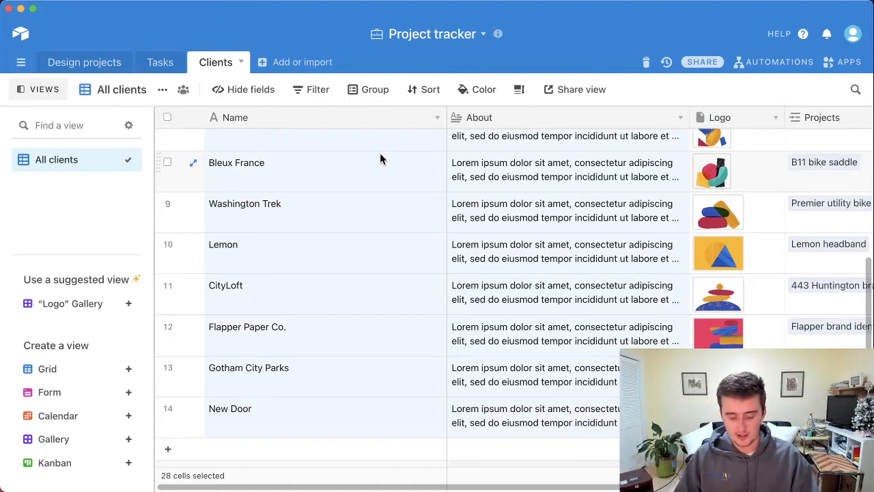
{"action": "key", "text": "cmd+c"}
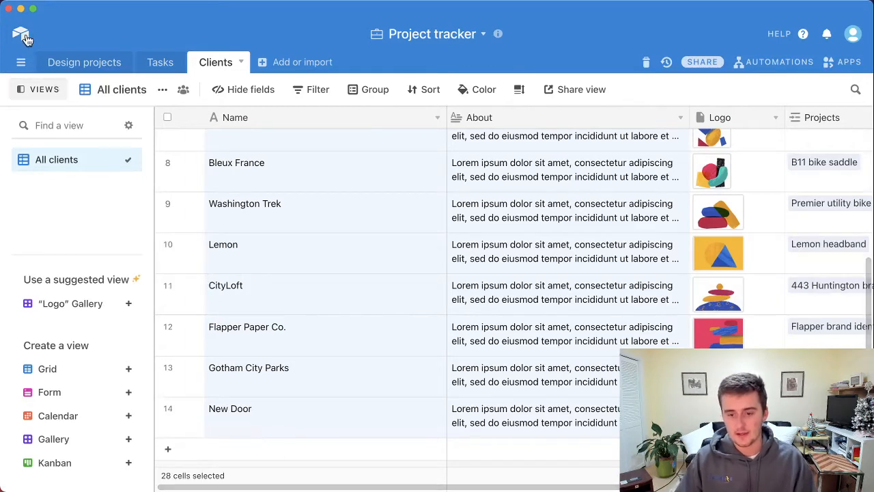
Paste the 14 clients into Client List, confirming the table expands to 20 records
{"action": "left_click", "coordinate": [20, 33]}
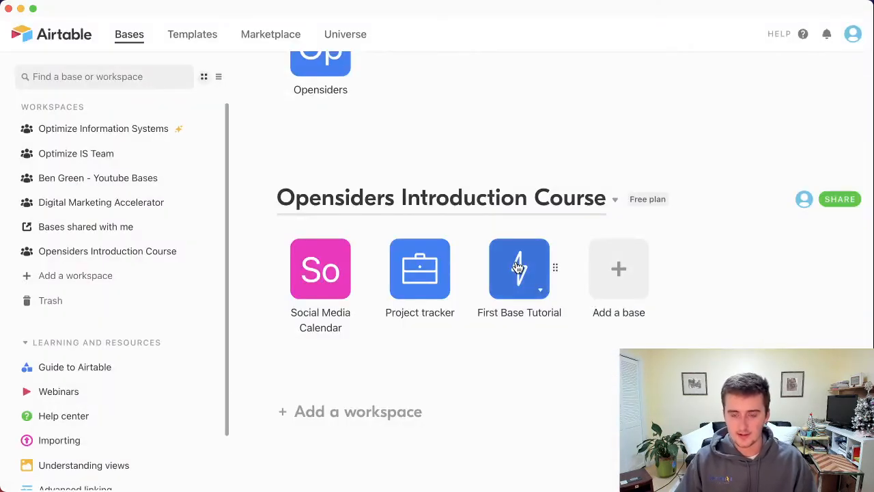
{"action": "left_click", "coordinate": [520, 268]}
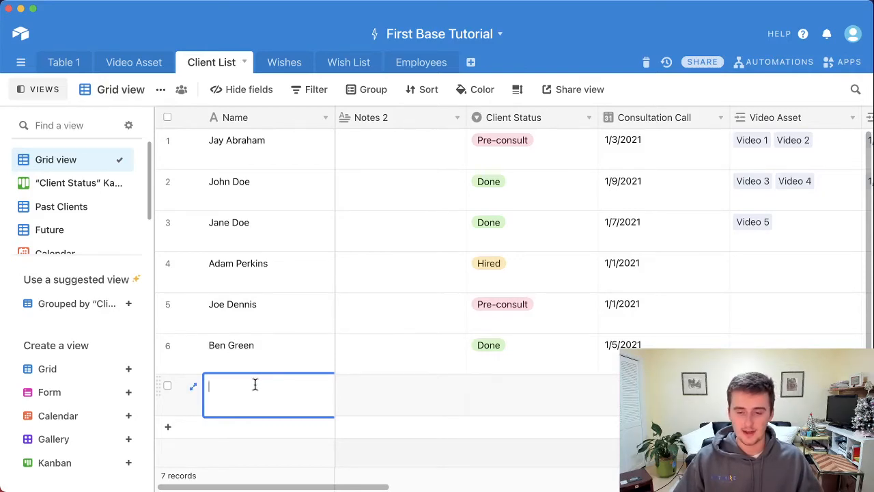
{"action": "key", "text": "cmd+v"}
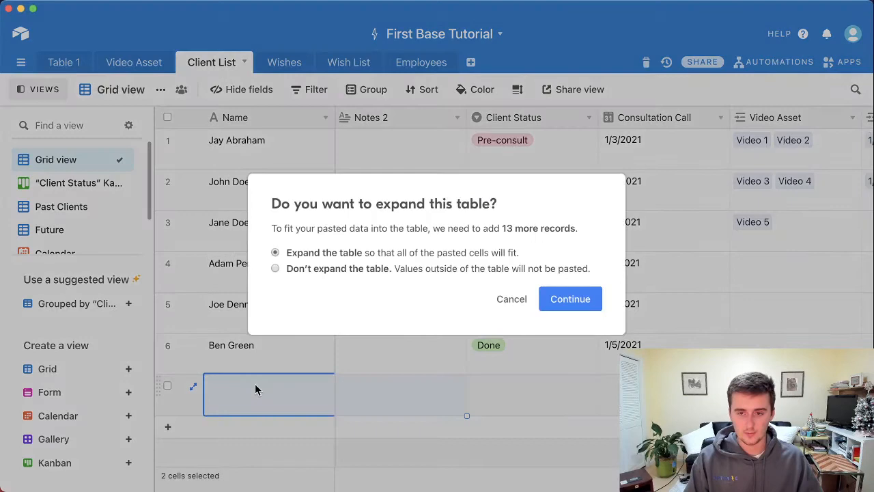
{"action": "mouse_move", "coordinate": [498, 248]}
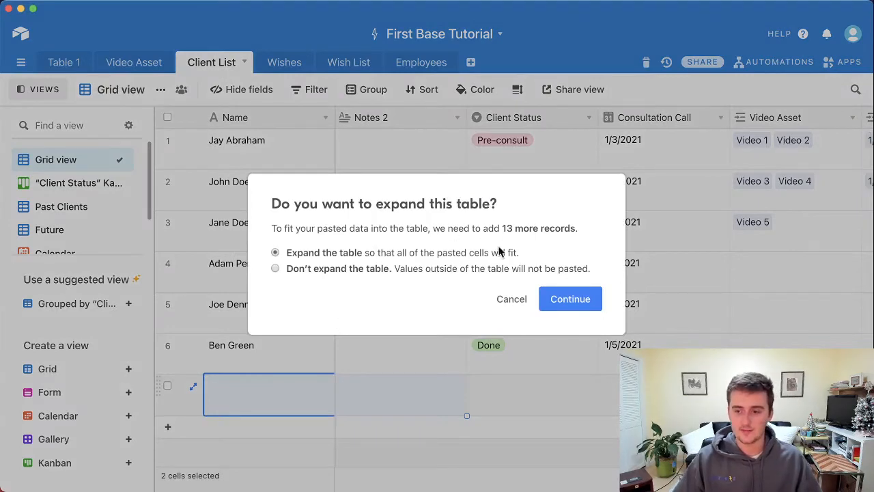
{"action": "left_click", "coordinate": [571, 298]}
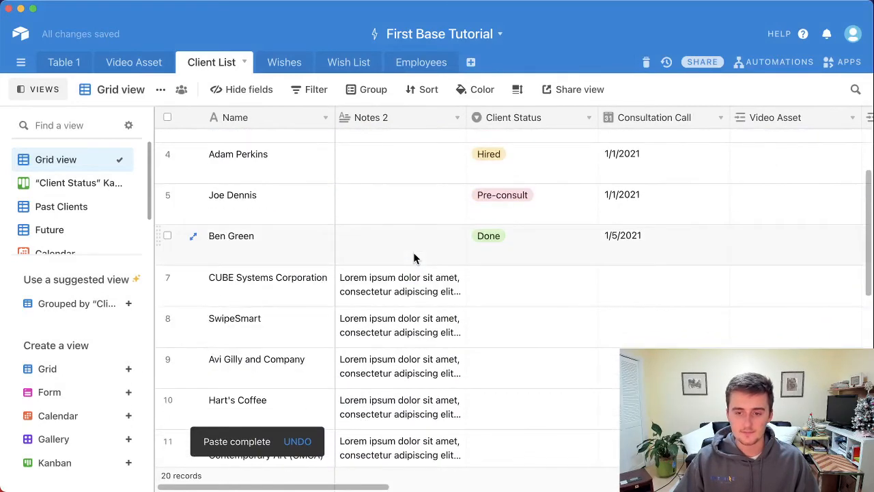
{"action": "scroll", "scroll_direction": "down", "scroll_amount": 3}
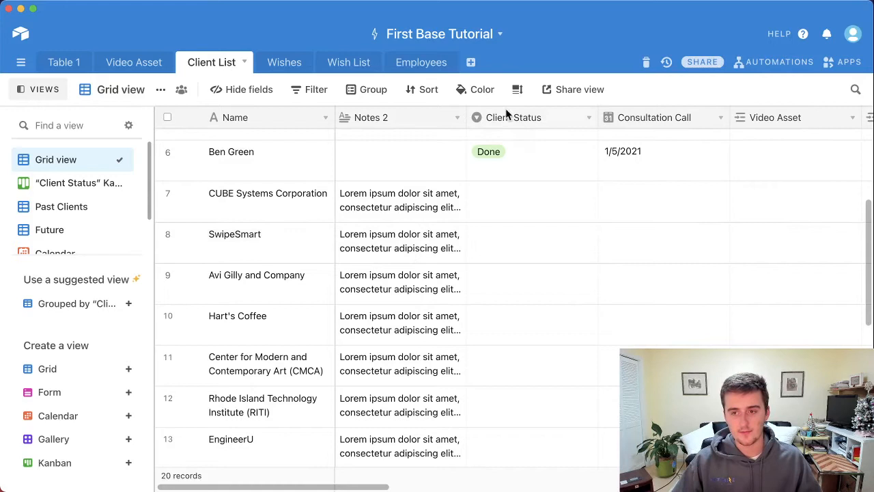
{"action": "left_click", "coordinate": [470, 63]}
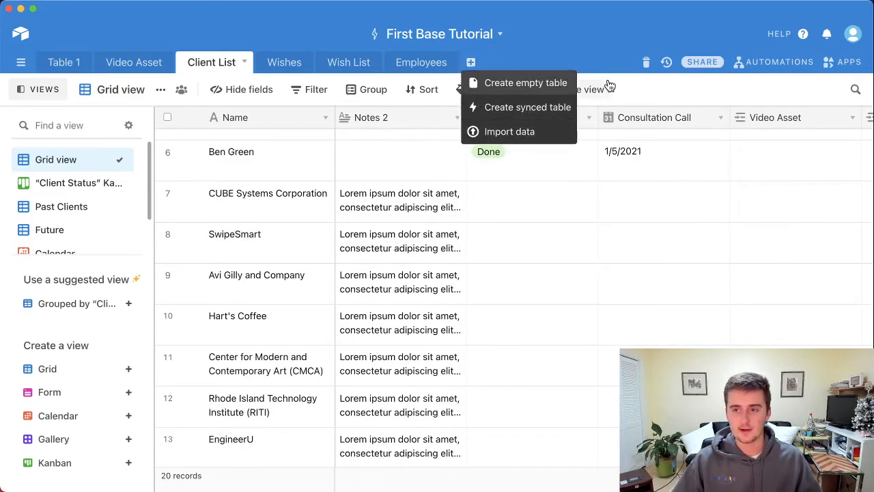
{"action": "mouse_move", "coordinate": [667, 81]}
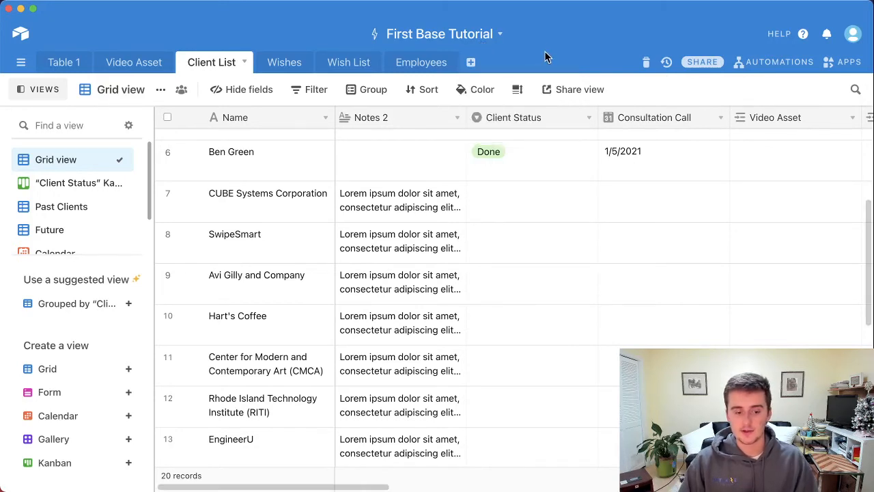
{"action": "mouse_move", "coordinate": [561, 53]}
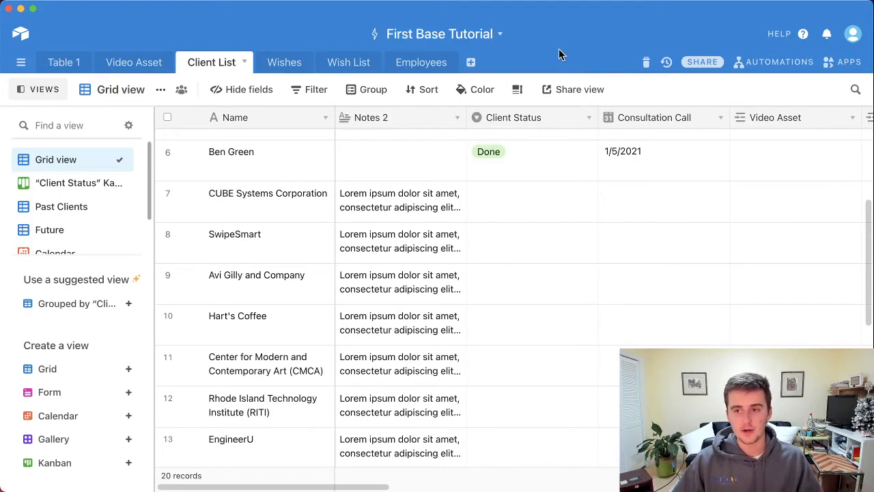
{"action": "mouse_move", "coordinate": [541, 107]}
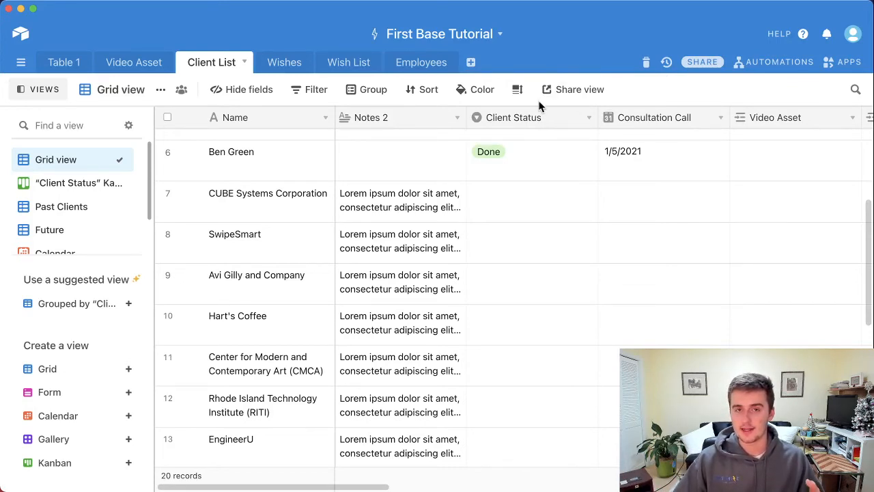